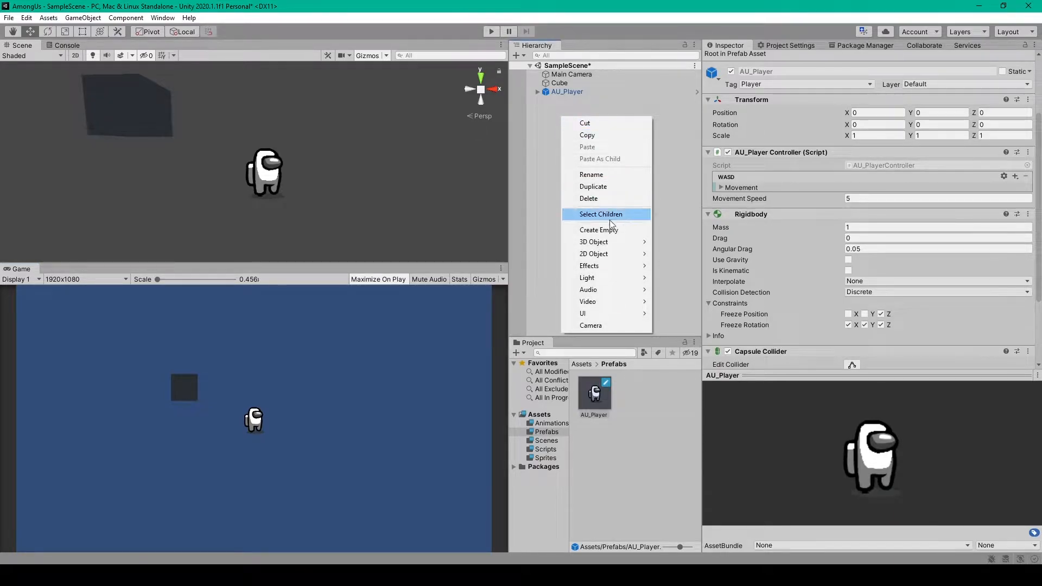
mouse_move(593, 241)
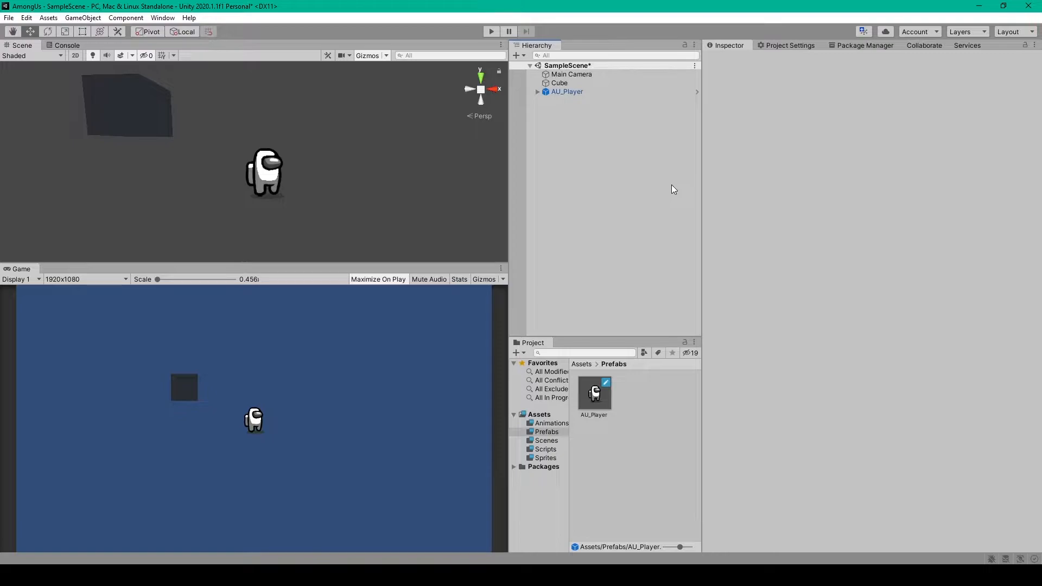
Install the Input System 1.0.0 package from the Unity Registry in Package Manager
left_click(863, 46)
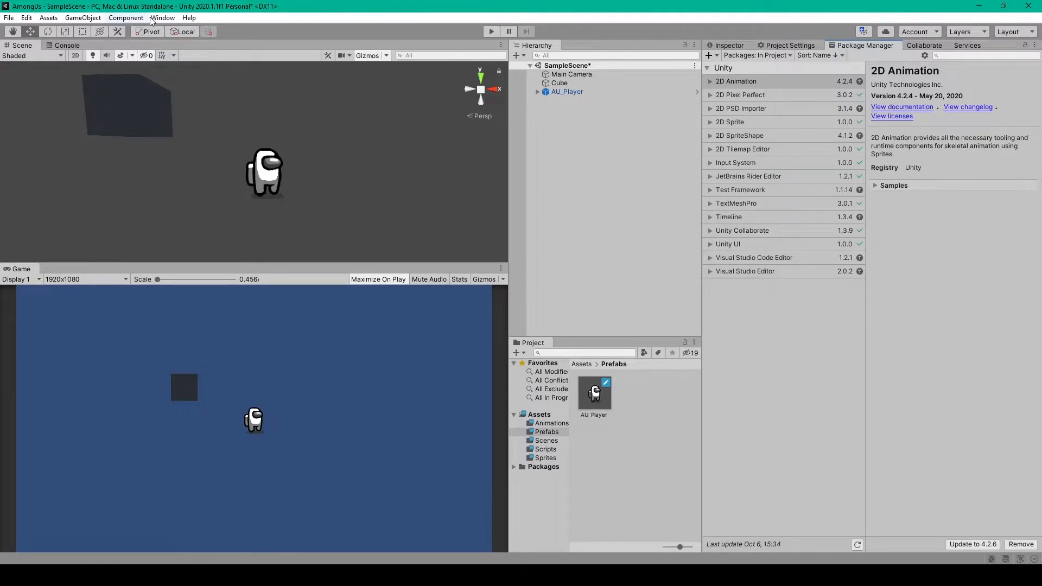
left_click(162, 17)
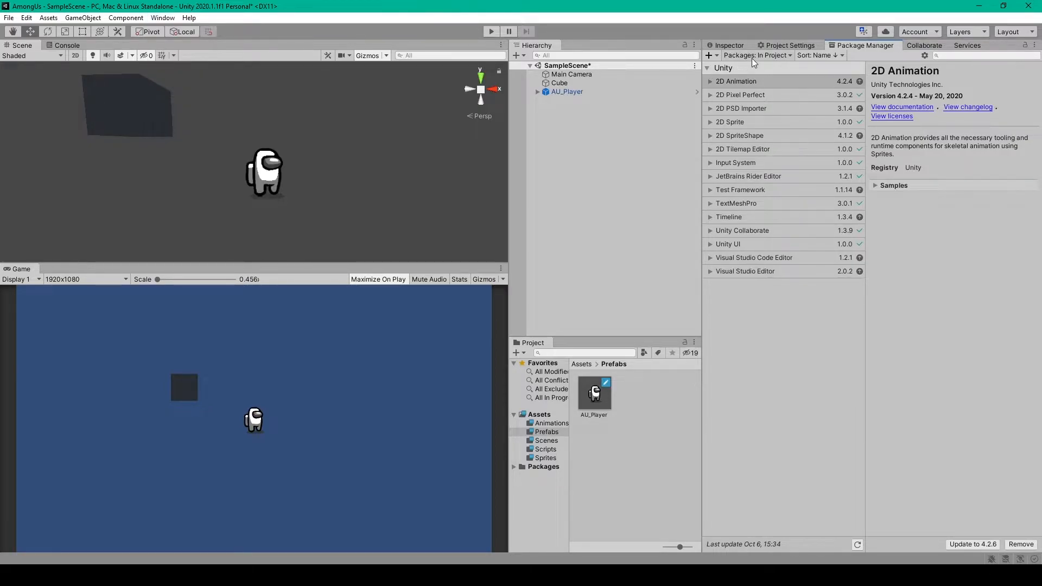
left_click(758, 55)
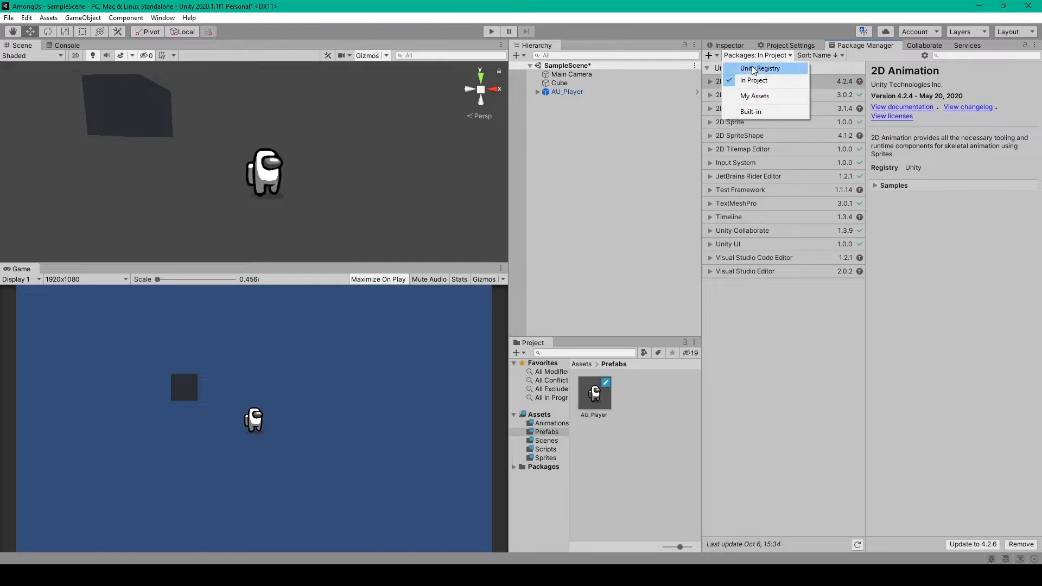
left_click(759, 68)
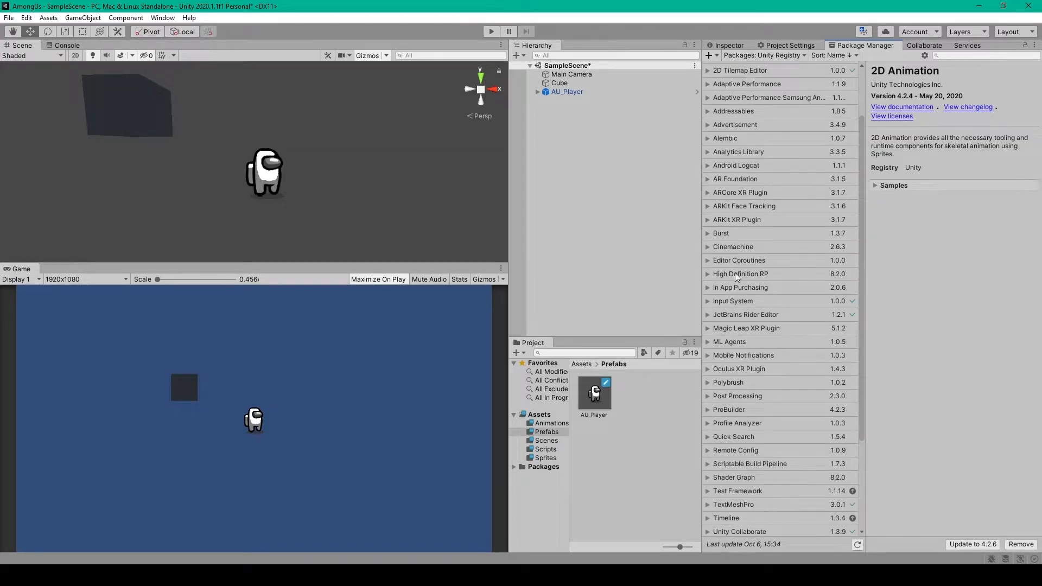
left_click(733, 301)
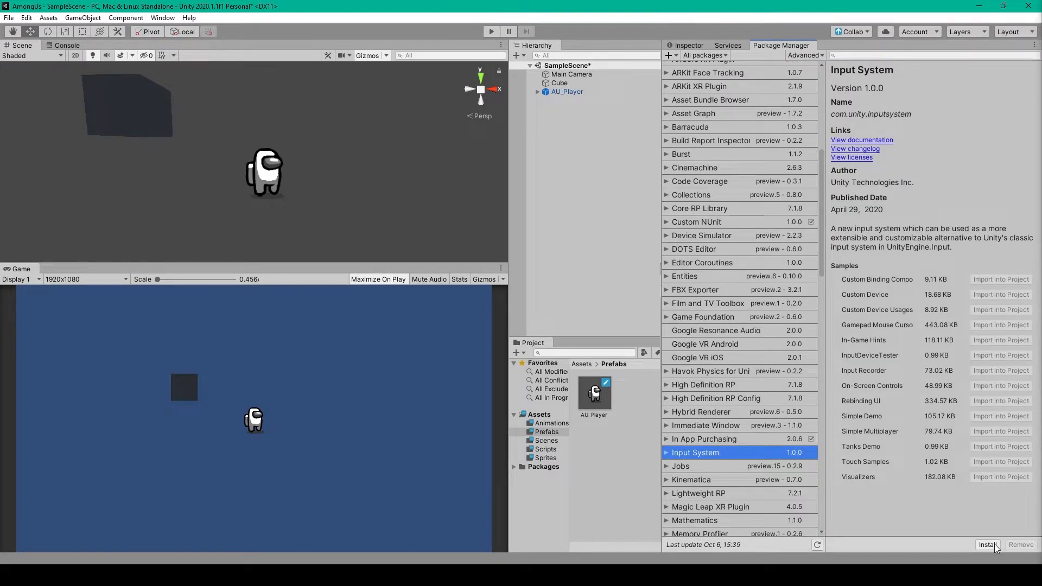
left_click(988, 545)
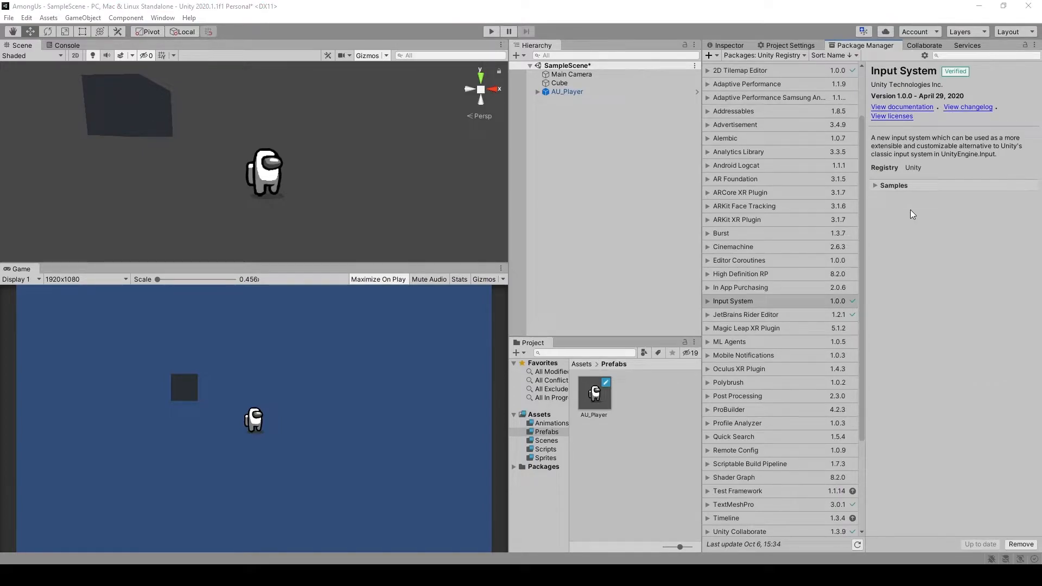
Select the AU_Player prefab and open AU_PlayerController from the Scripts folder
left_click(567, 92)
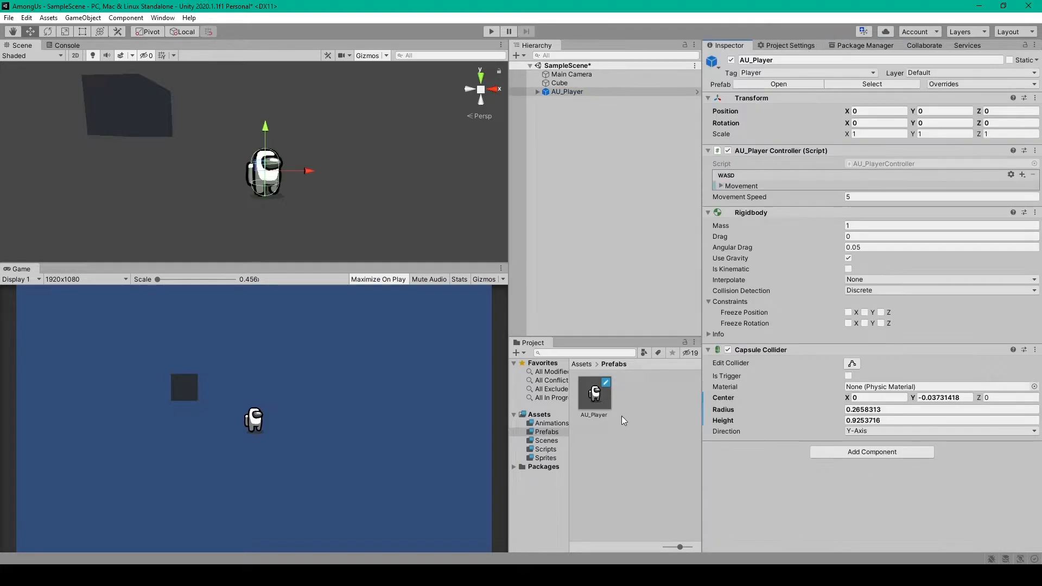
left_click(545, 449)
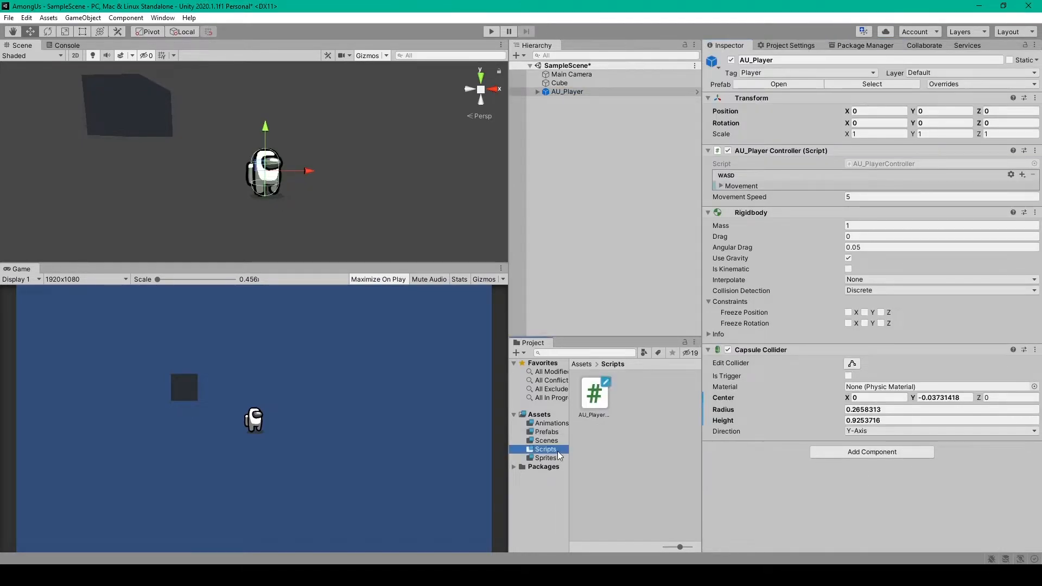
left_click(594, 392)
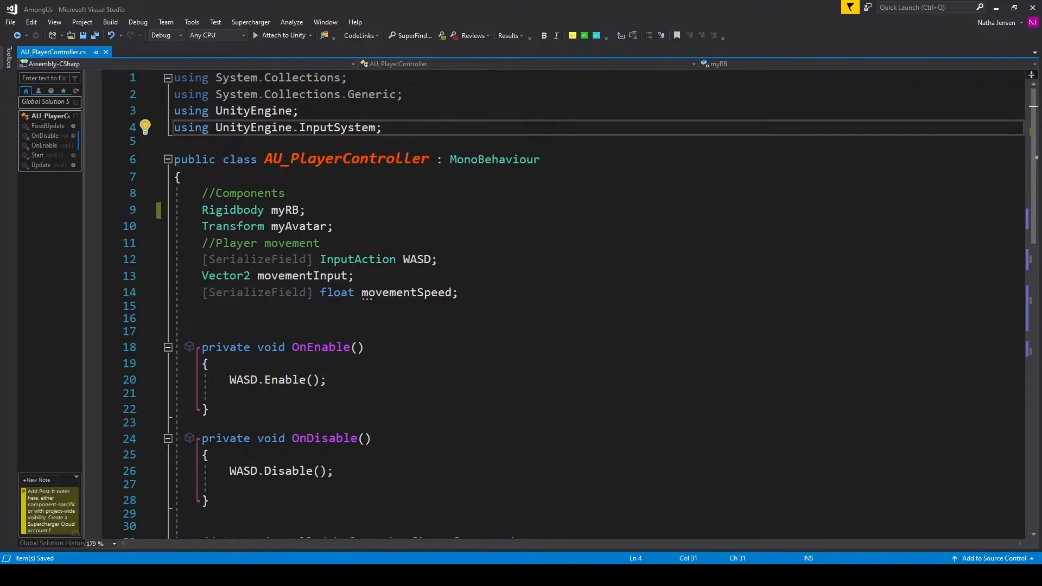
mouse_move(254, 128)
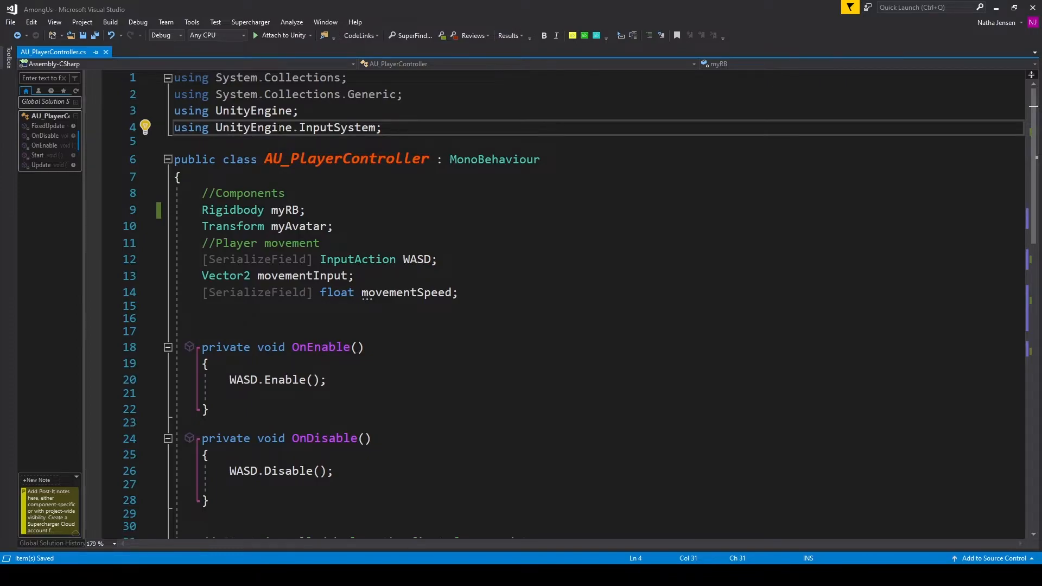
mouse_move(342, 128)
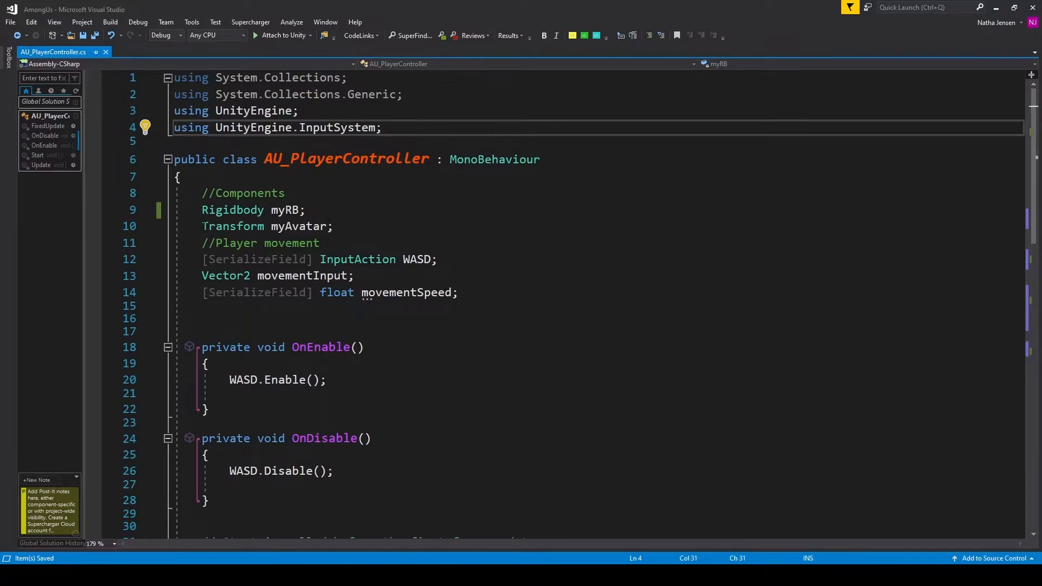
mouse_move(290, 226)
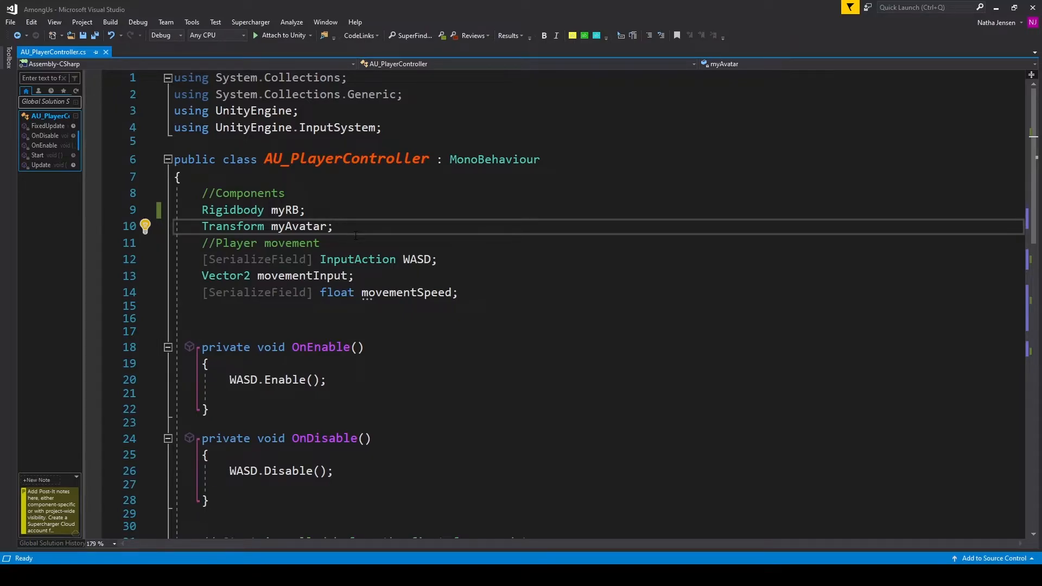
mouse_move(358, 260)
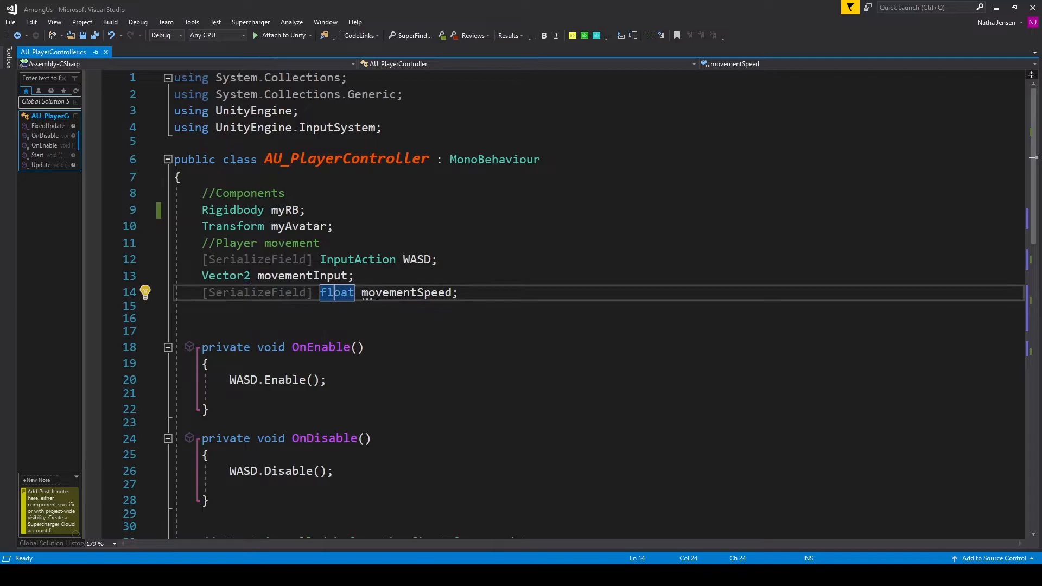
double_click(406, 293)
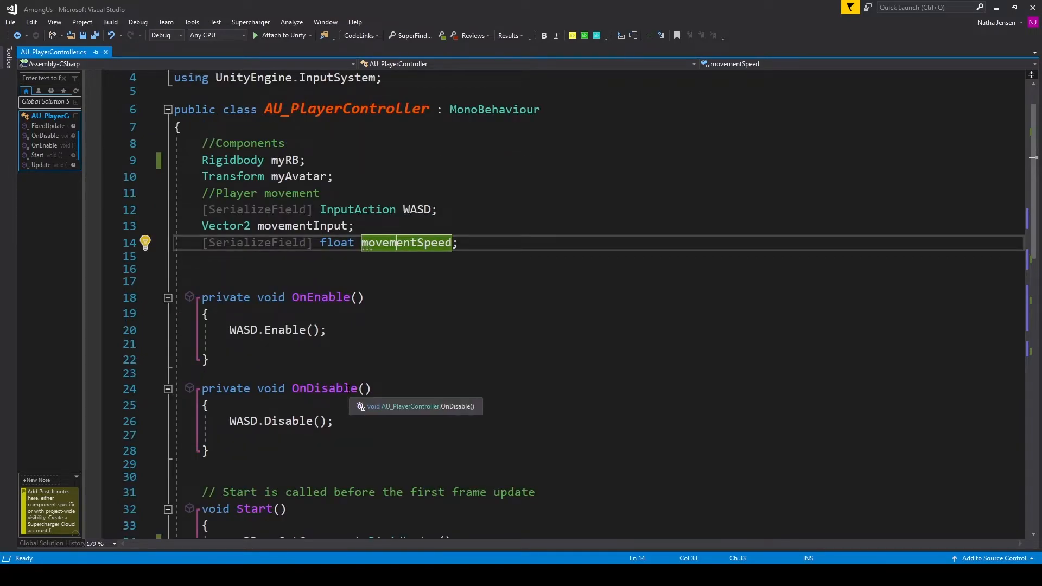
Scroll AU_PlayerController down to the Update method that reads WASD and flips the avatar's scale
scroll("down", 3)
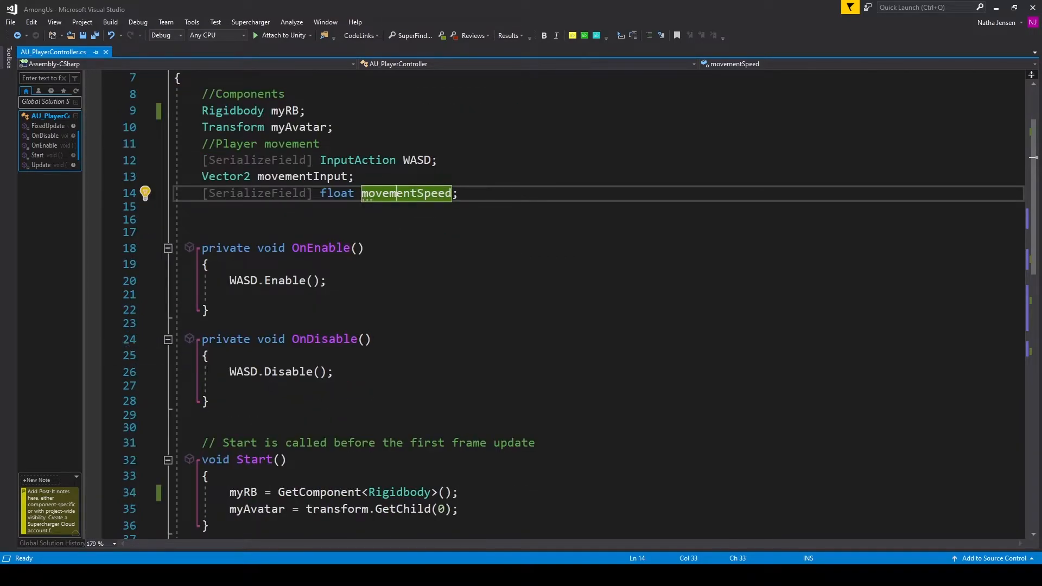
mouse_move(243, 371)
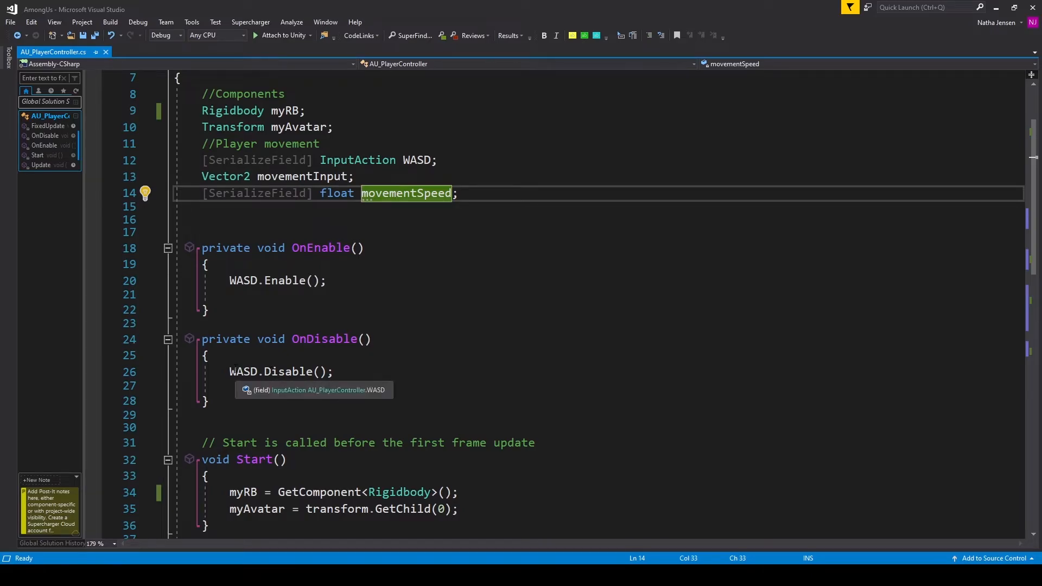
mouse_move(287, 371)
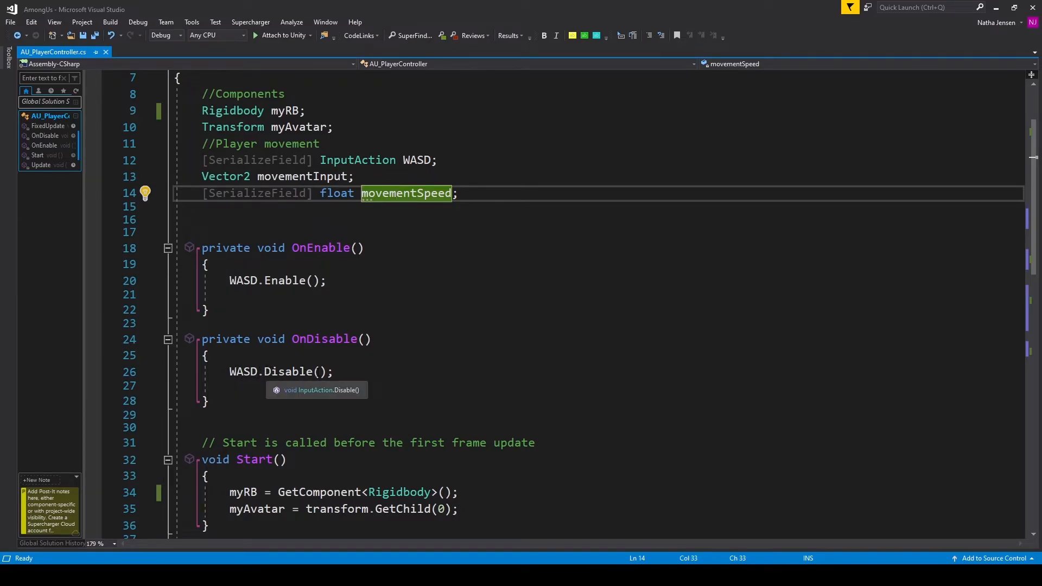
scroll("down", 3)
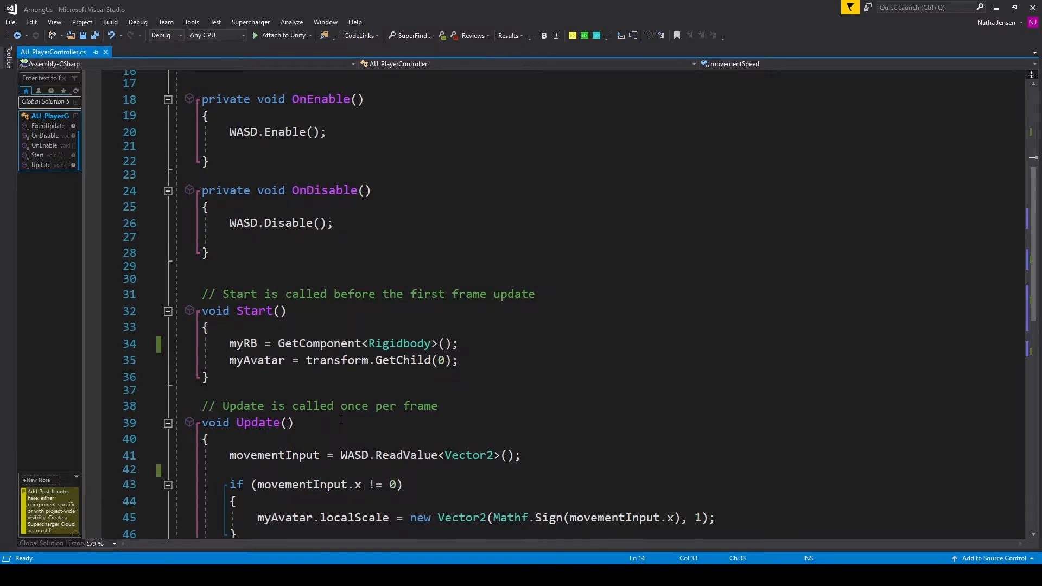
mouse_move(243, 344)
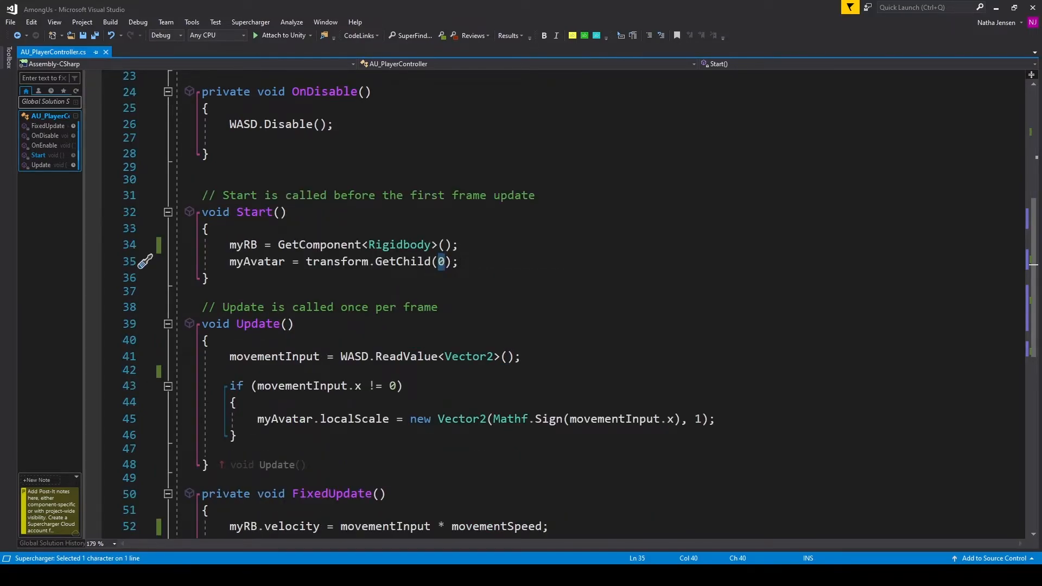
scroll("down", 3)
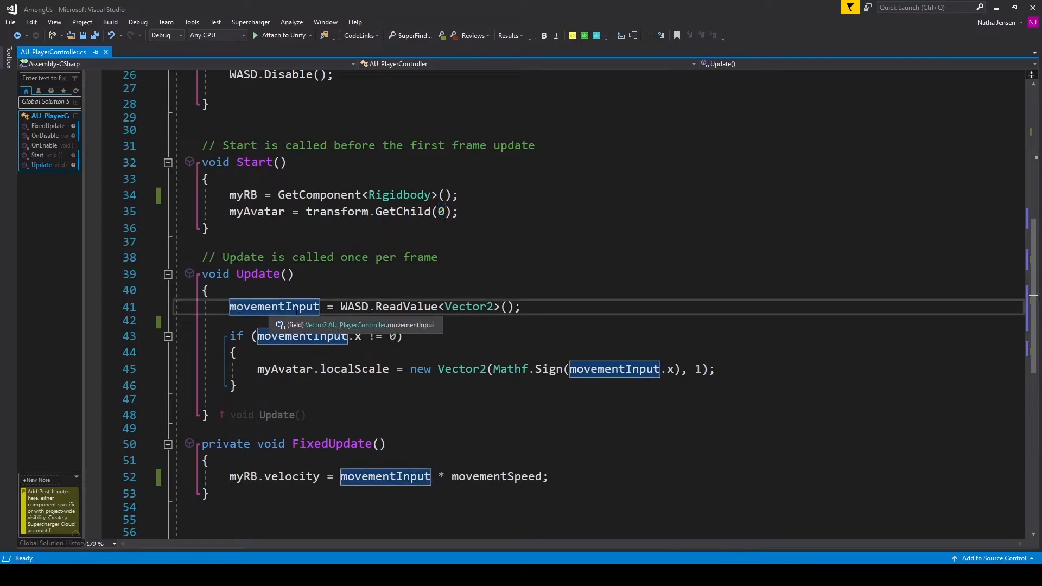
left_click(385, 306)
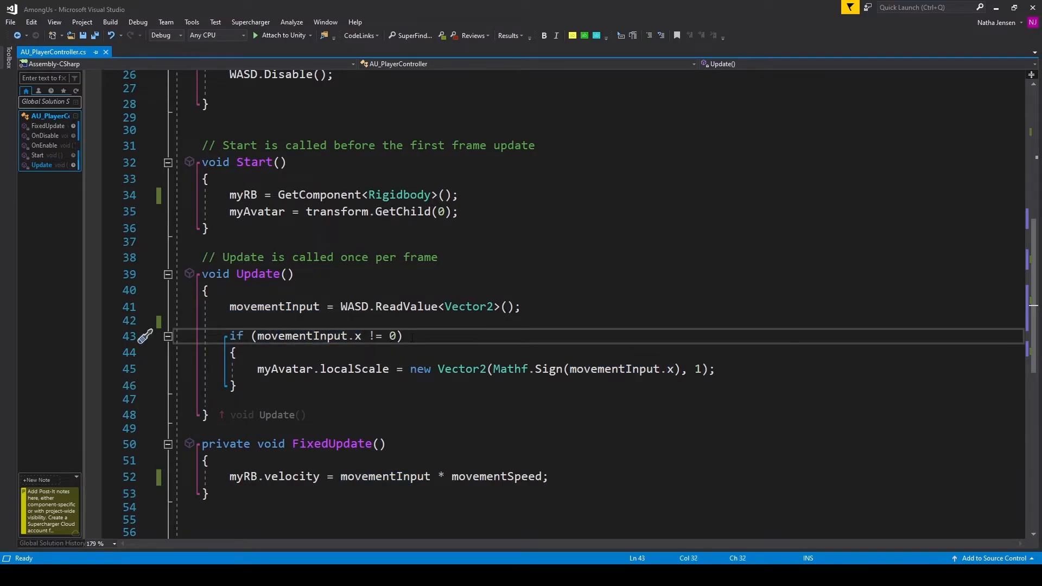
mouse_move(313, 336)
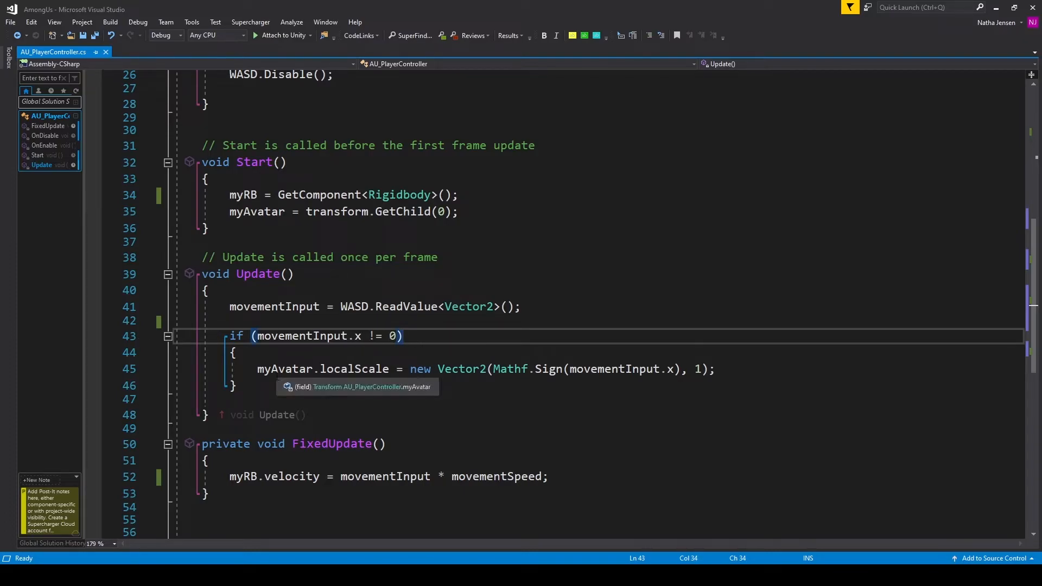
double_click(355, 369)
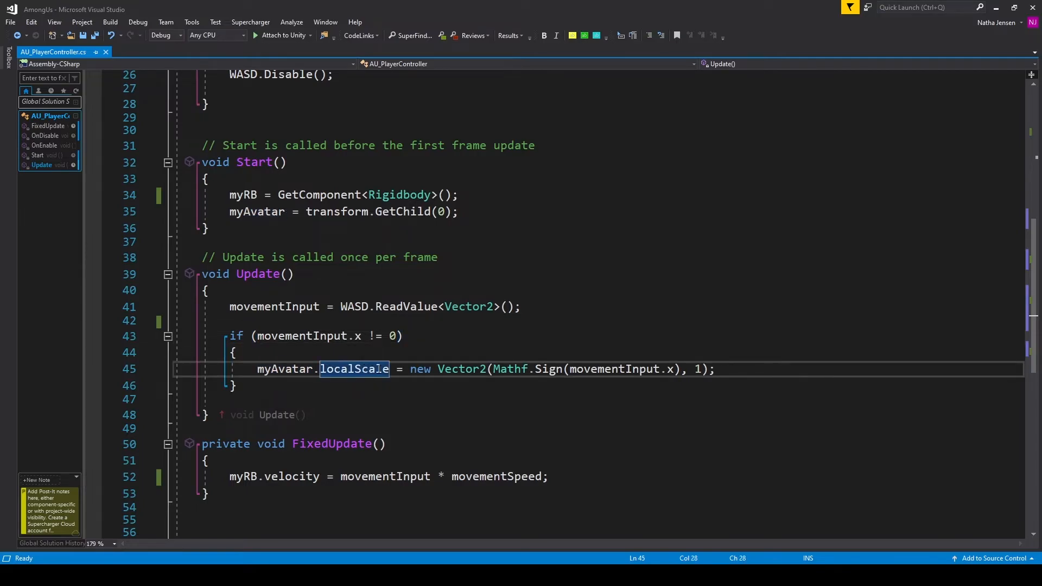
left_click(461, 369)
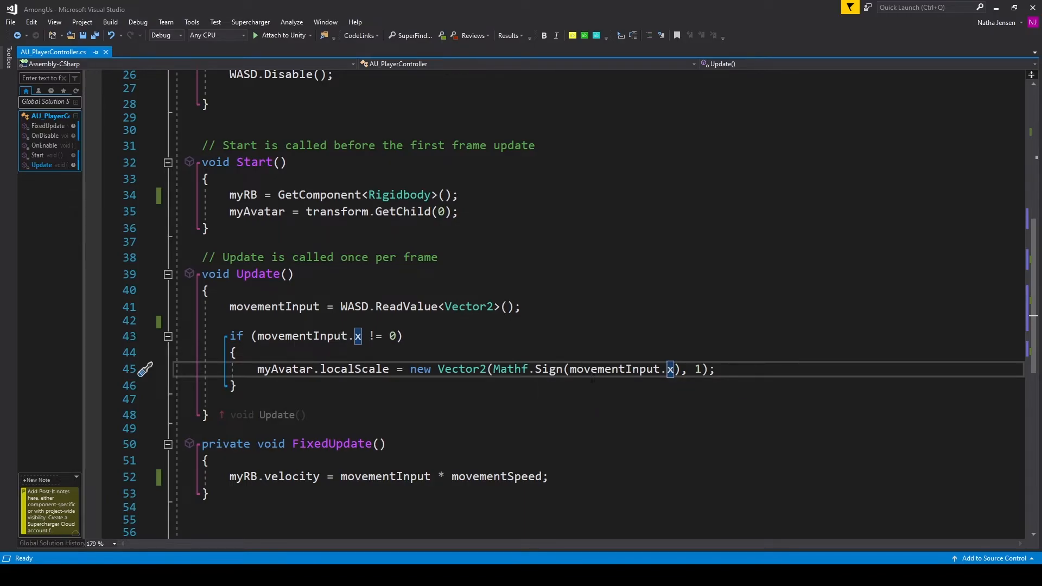
mouse_move(554, 370)
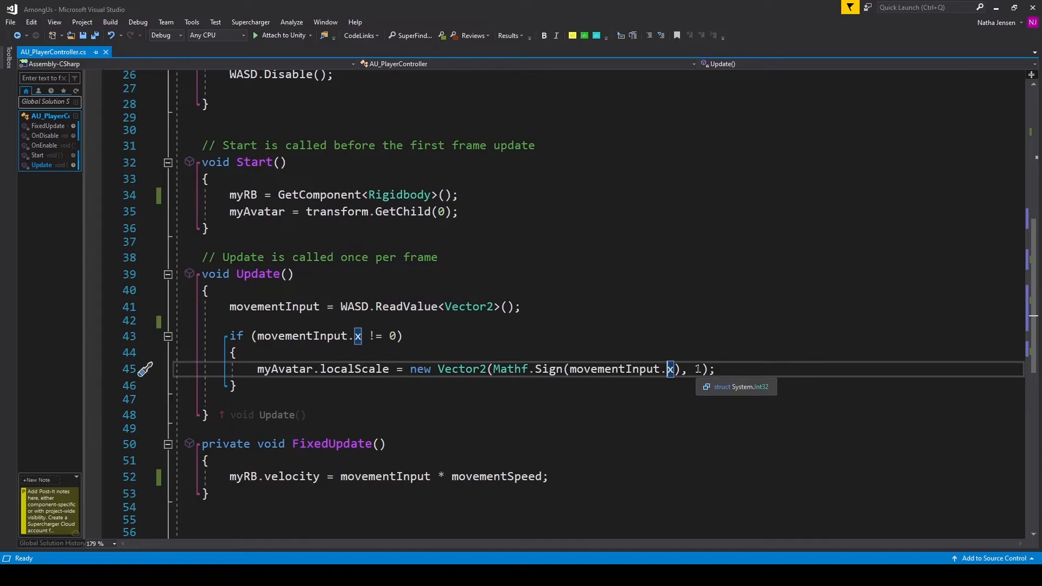
mouse_move(698, 415)
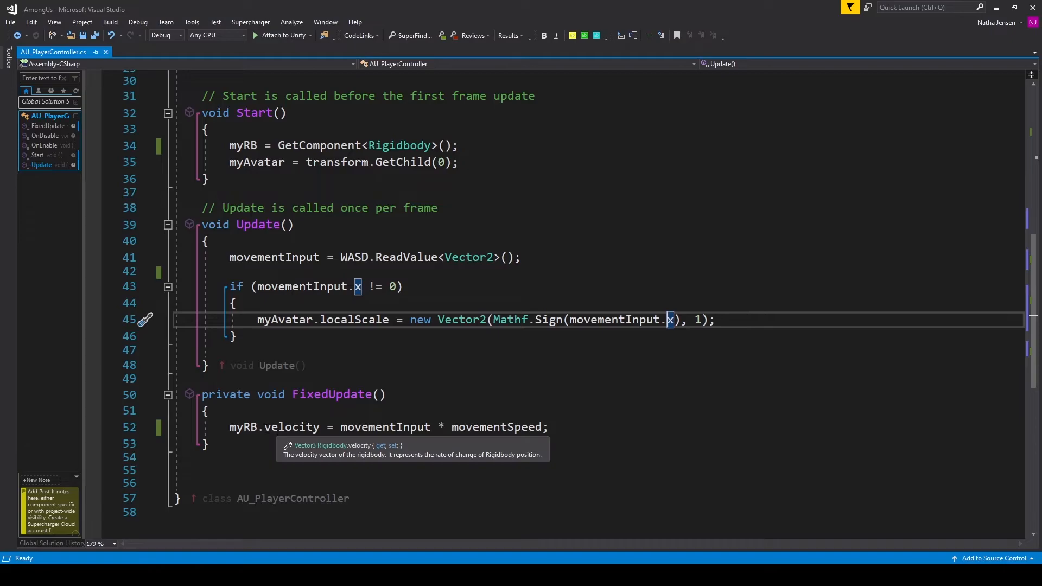
left_click(359, 426)
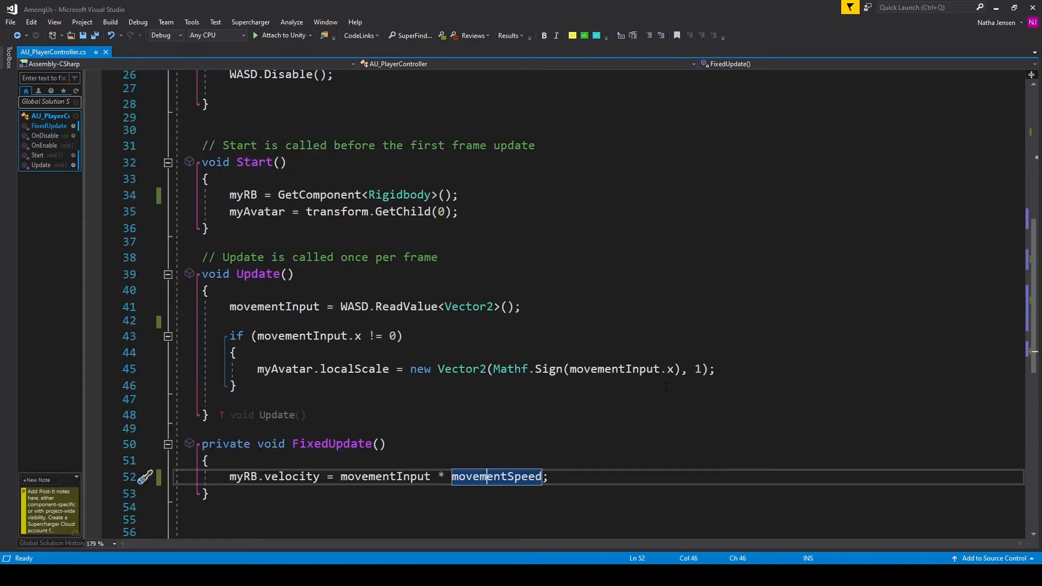
mouse_move(574, 407)
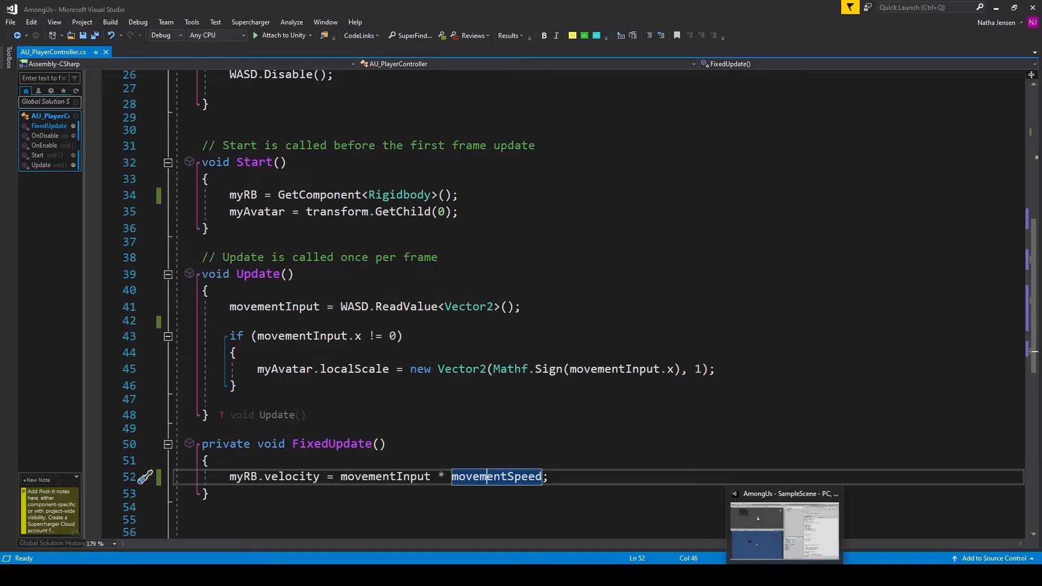
left_click(784, 529)
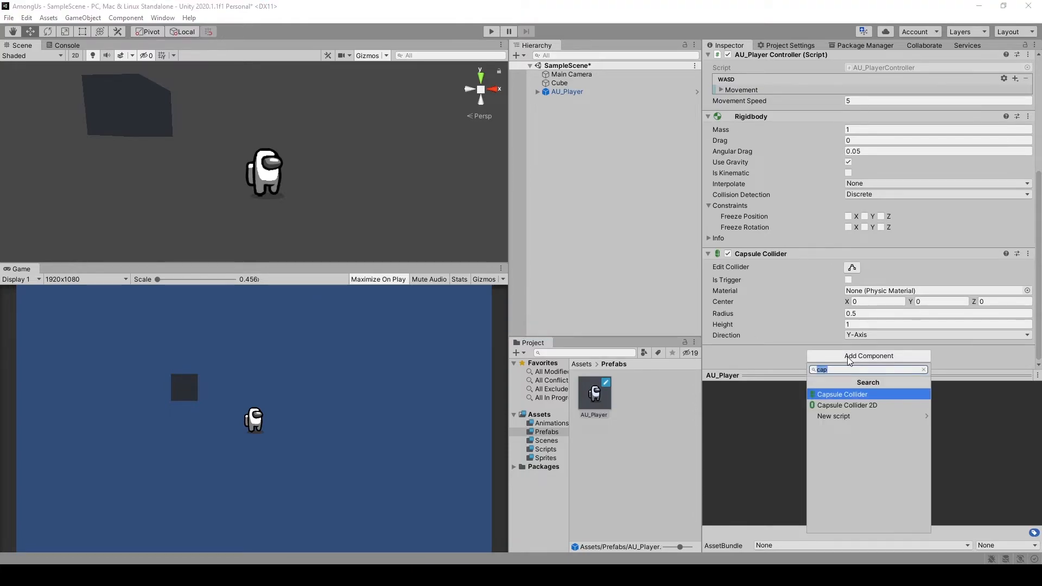
type("au")
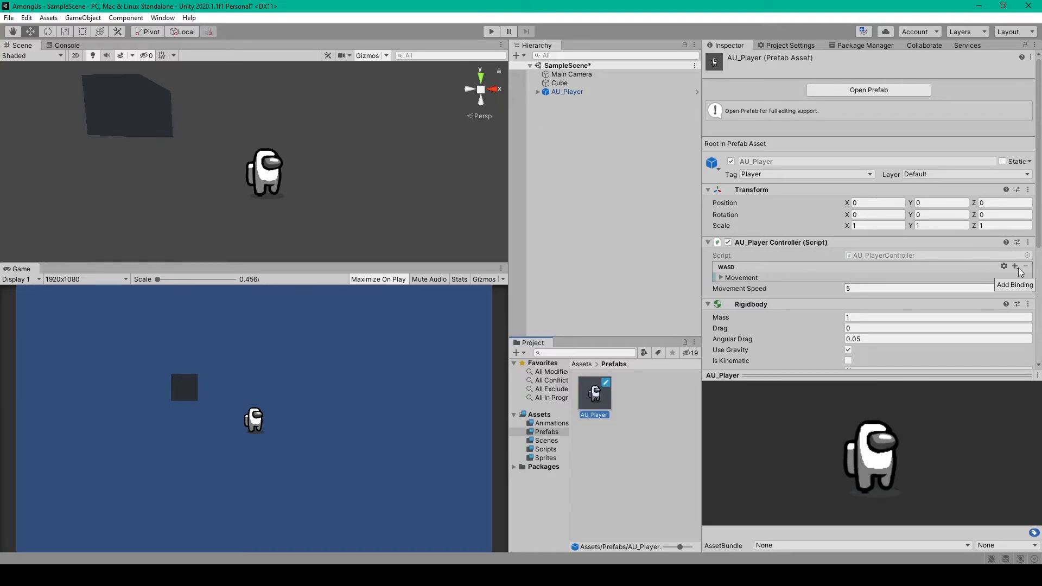
Add a 2D Vector Composite to the WASD action and check its S and D bindings
left_click(1015, 267)
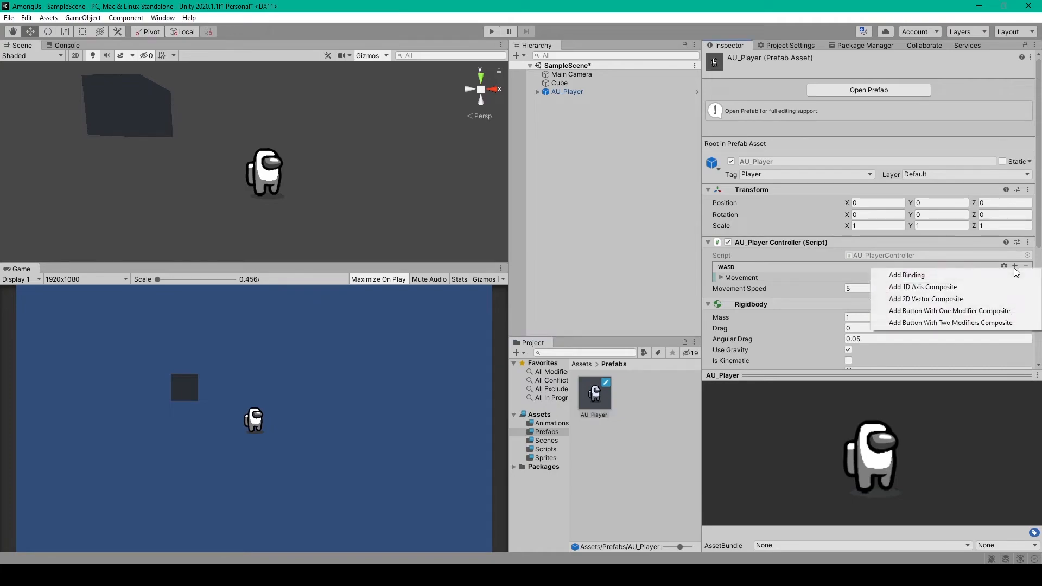
mouse_move(939, 299)
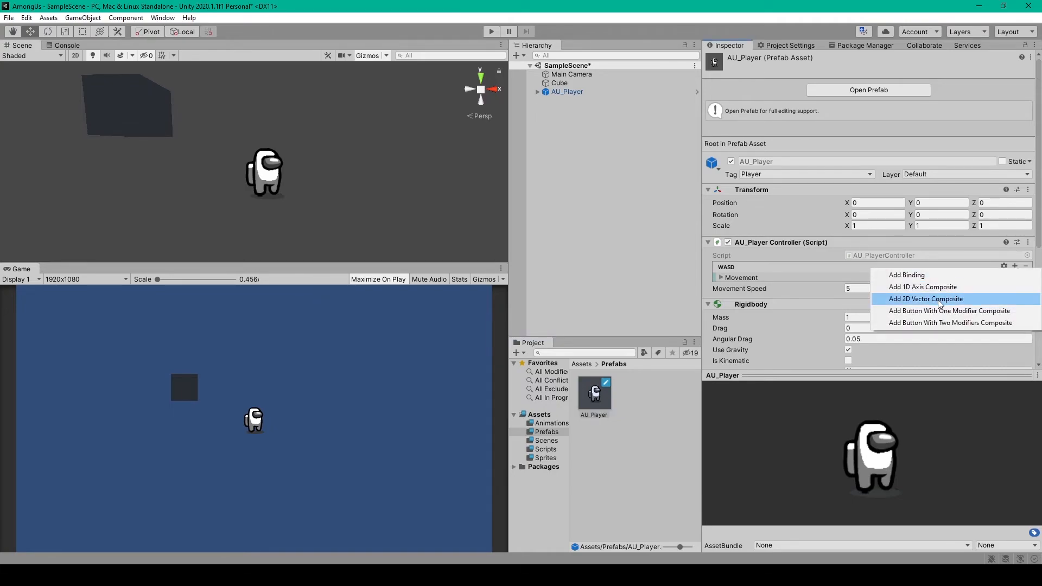
left_click(925, 298)
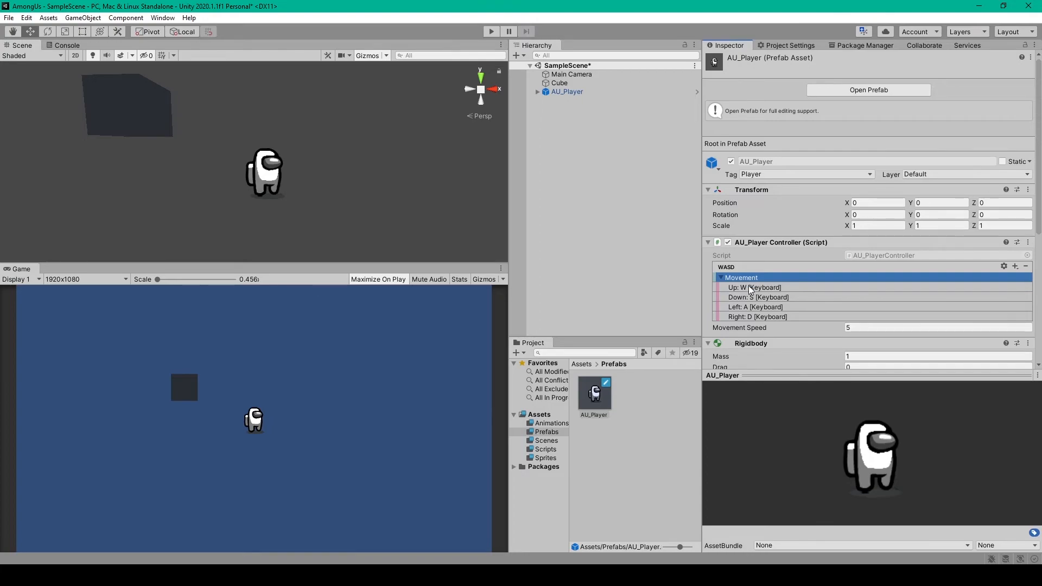
left_click(758, 288)
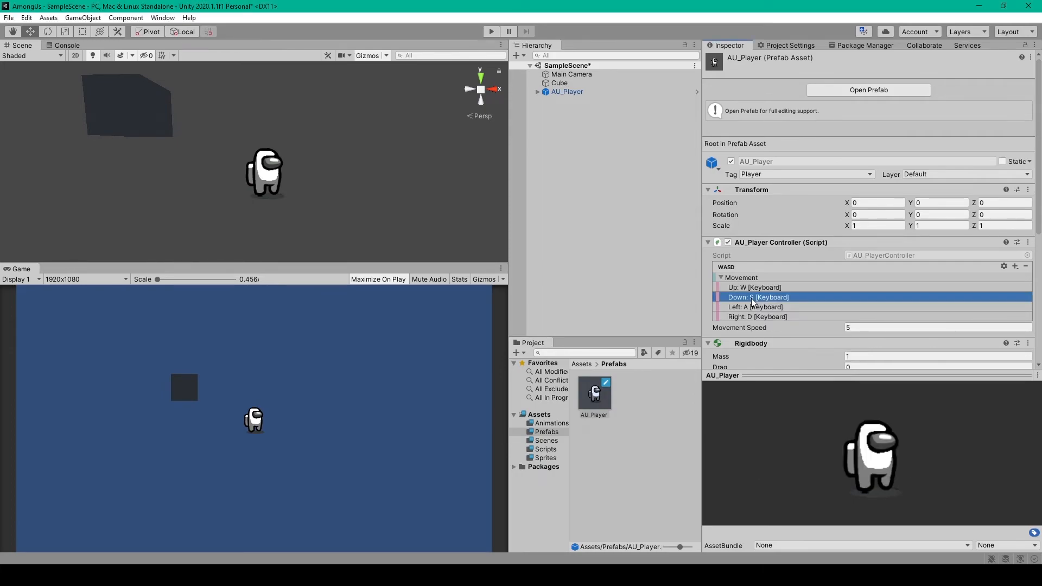
mouse_move(762, 321)
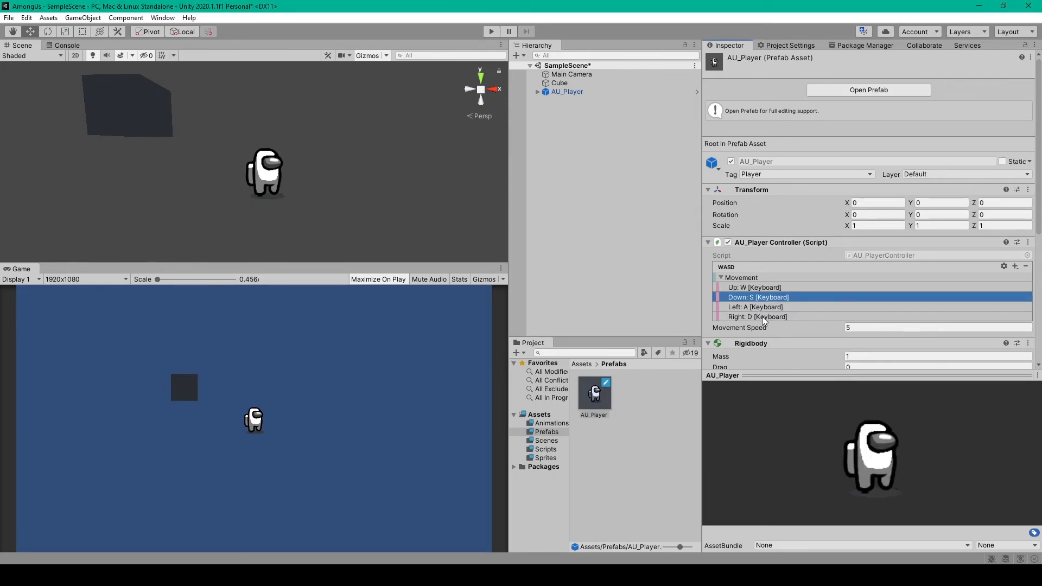
left_click(754, 306)
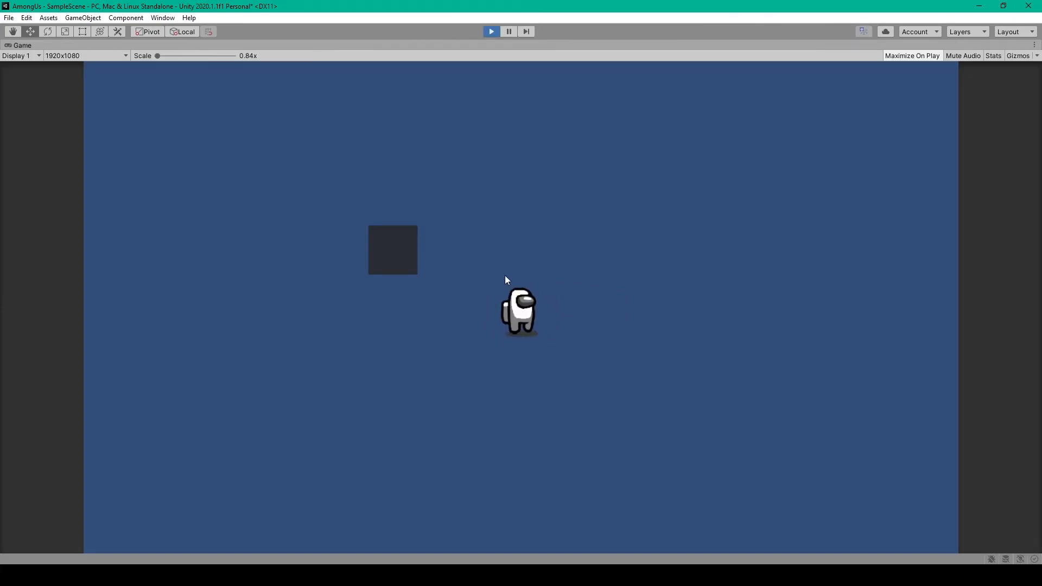
mouse_move(866, 397)
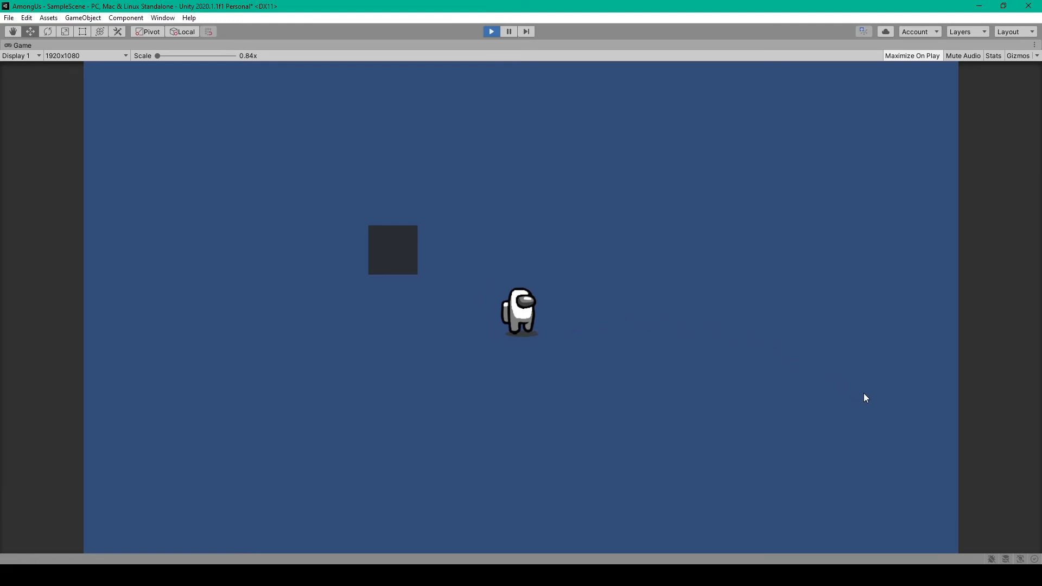